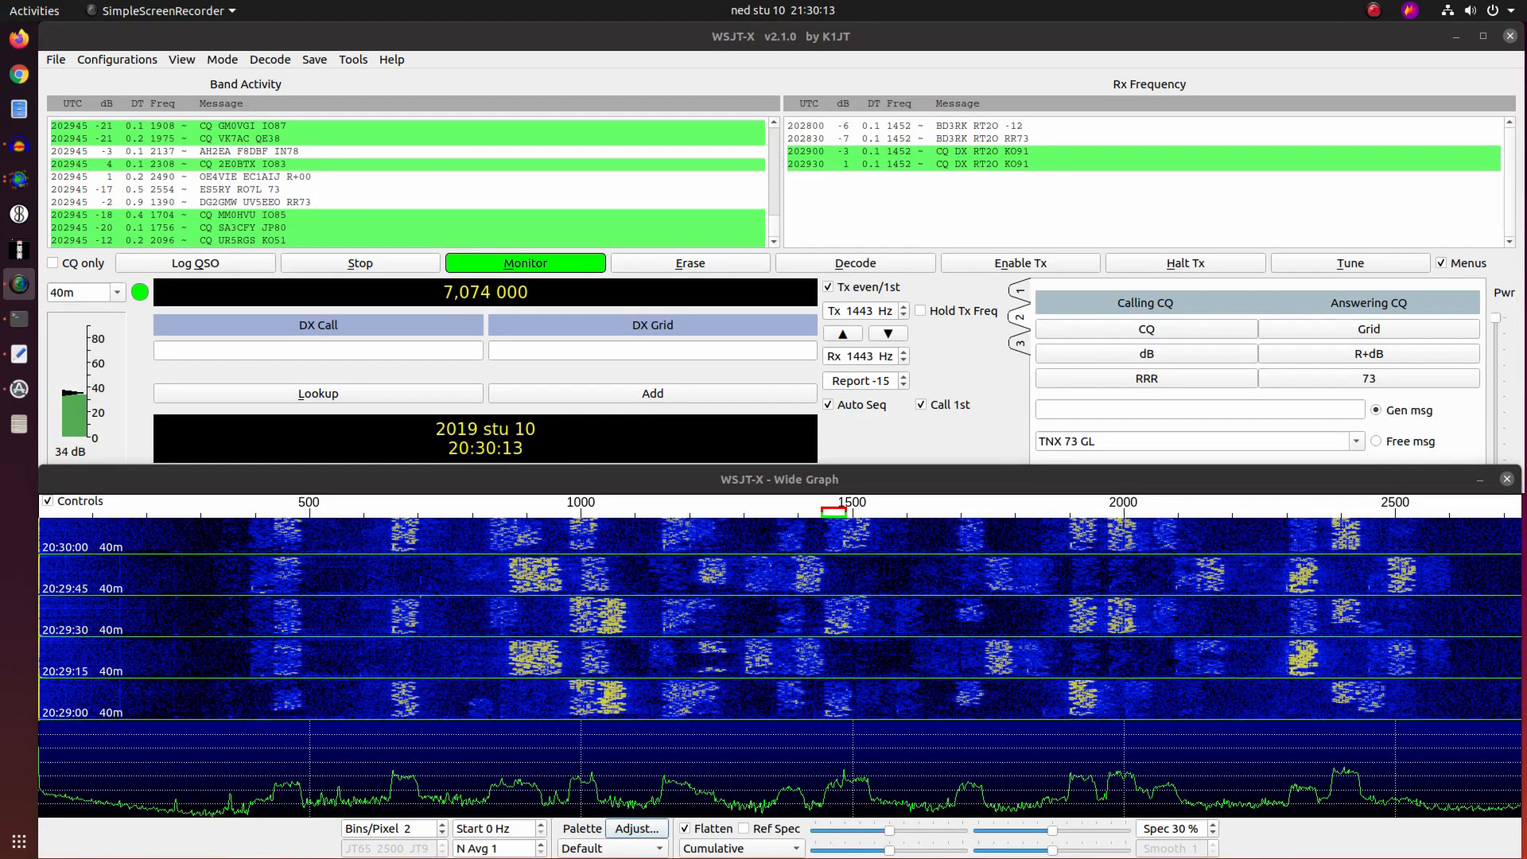
# Step: Click the waterfall near 1548 Hz, then move the Rx and Tx offset to 2215 Hz
pyautogui.click(854, 263)
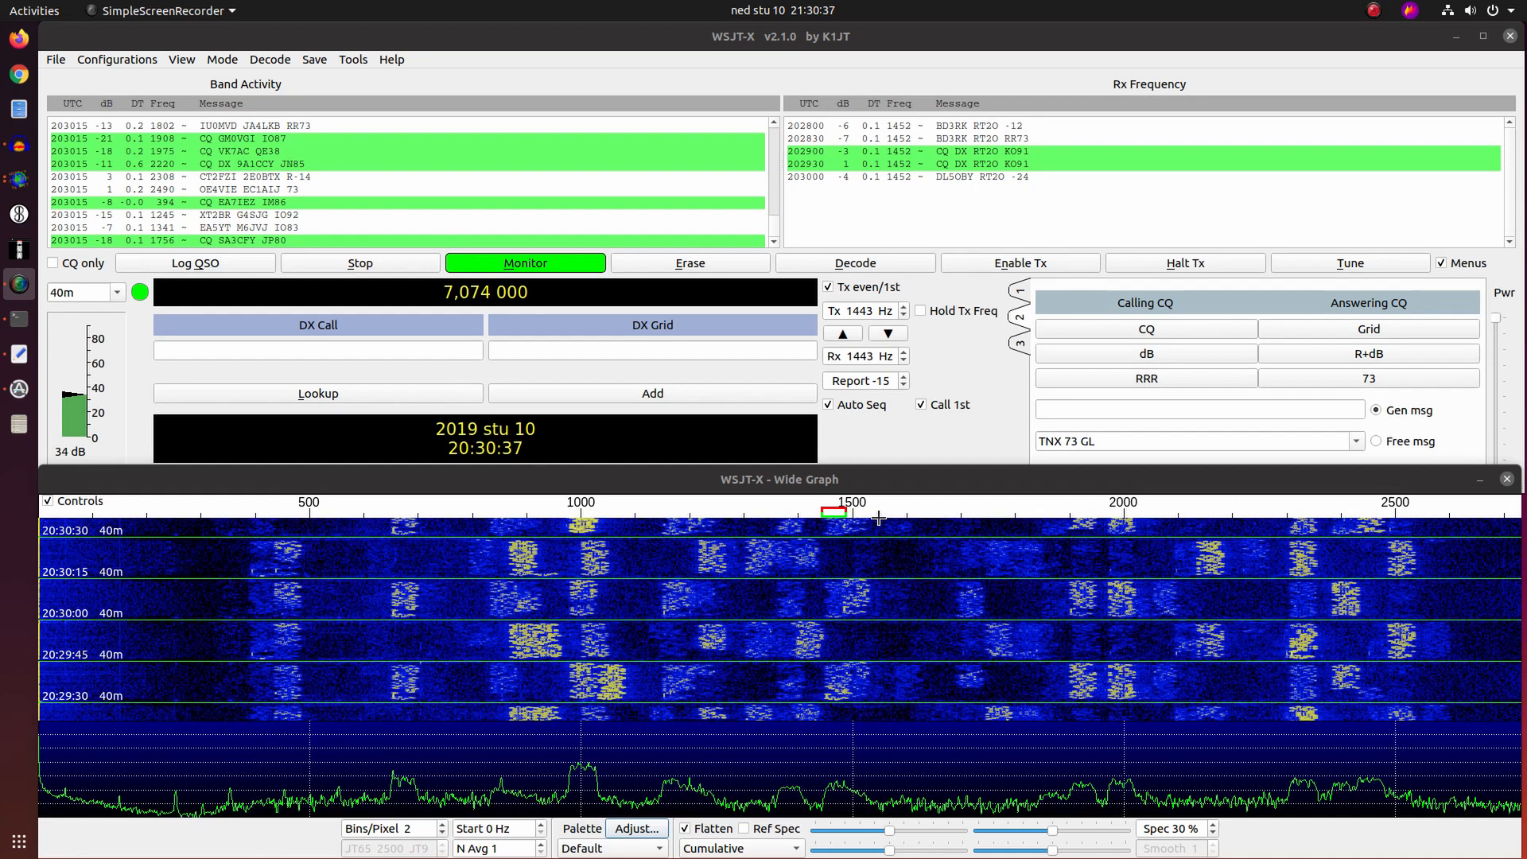
pyautogui.click(876, 516)
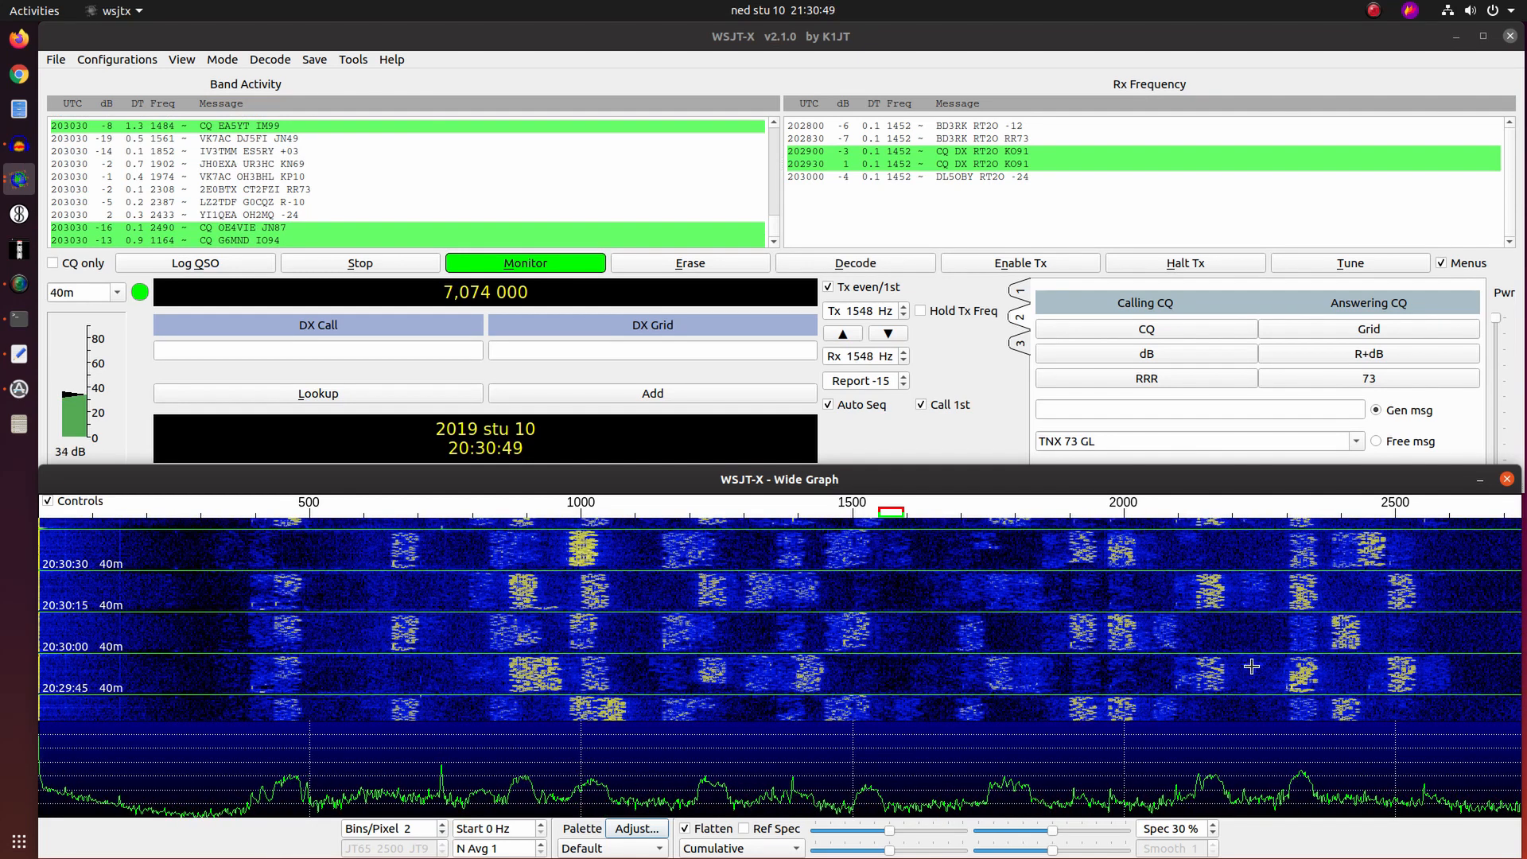
pyautogui.click(1241, 516)
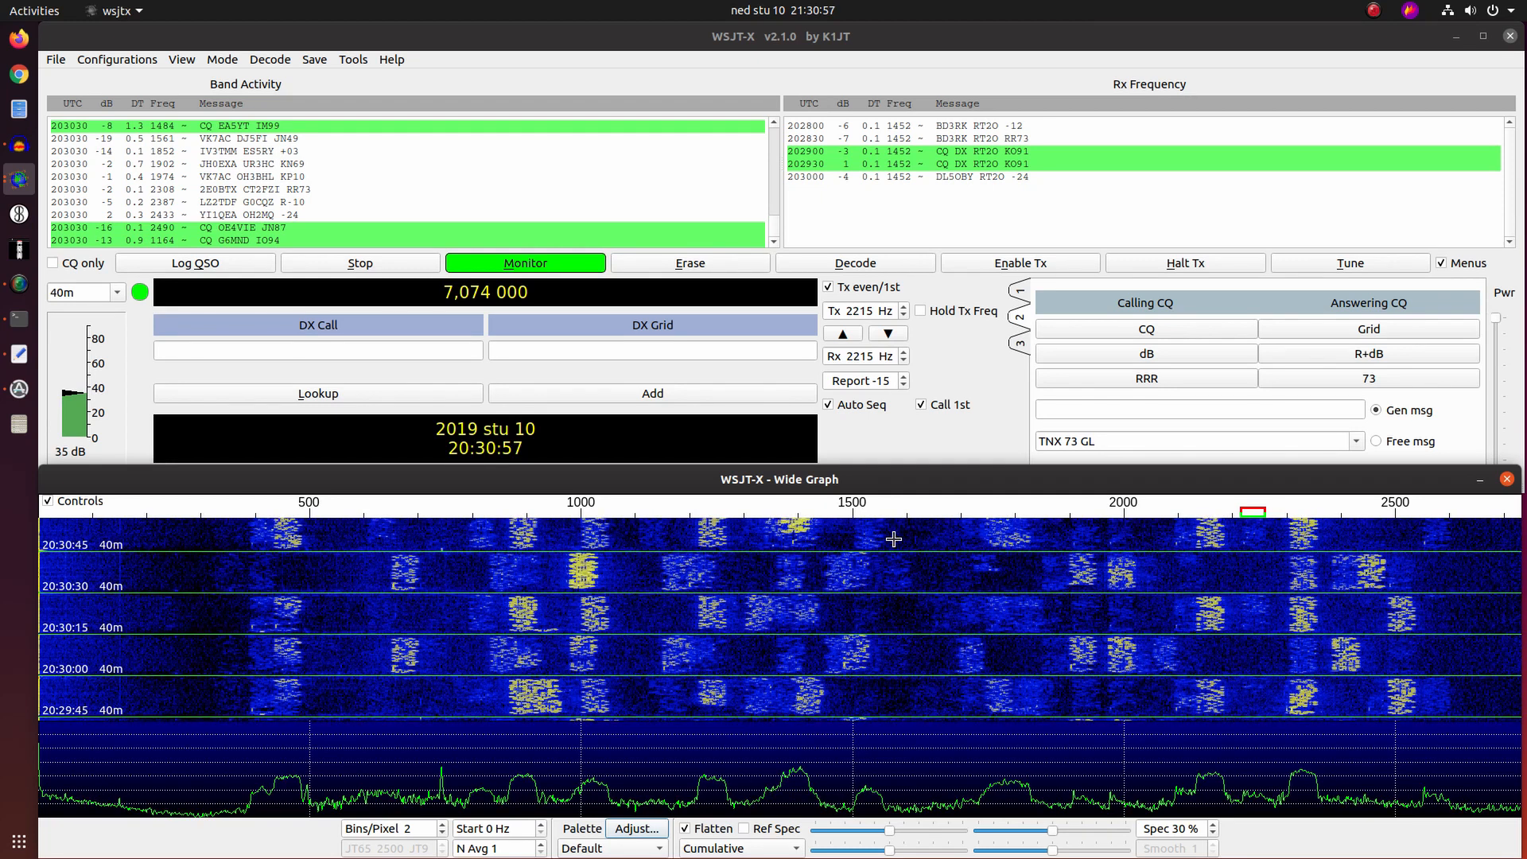
pyautogui.click(853, 261)
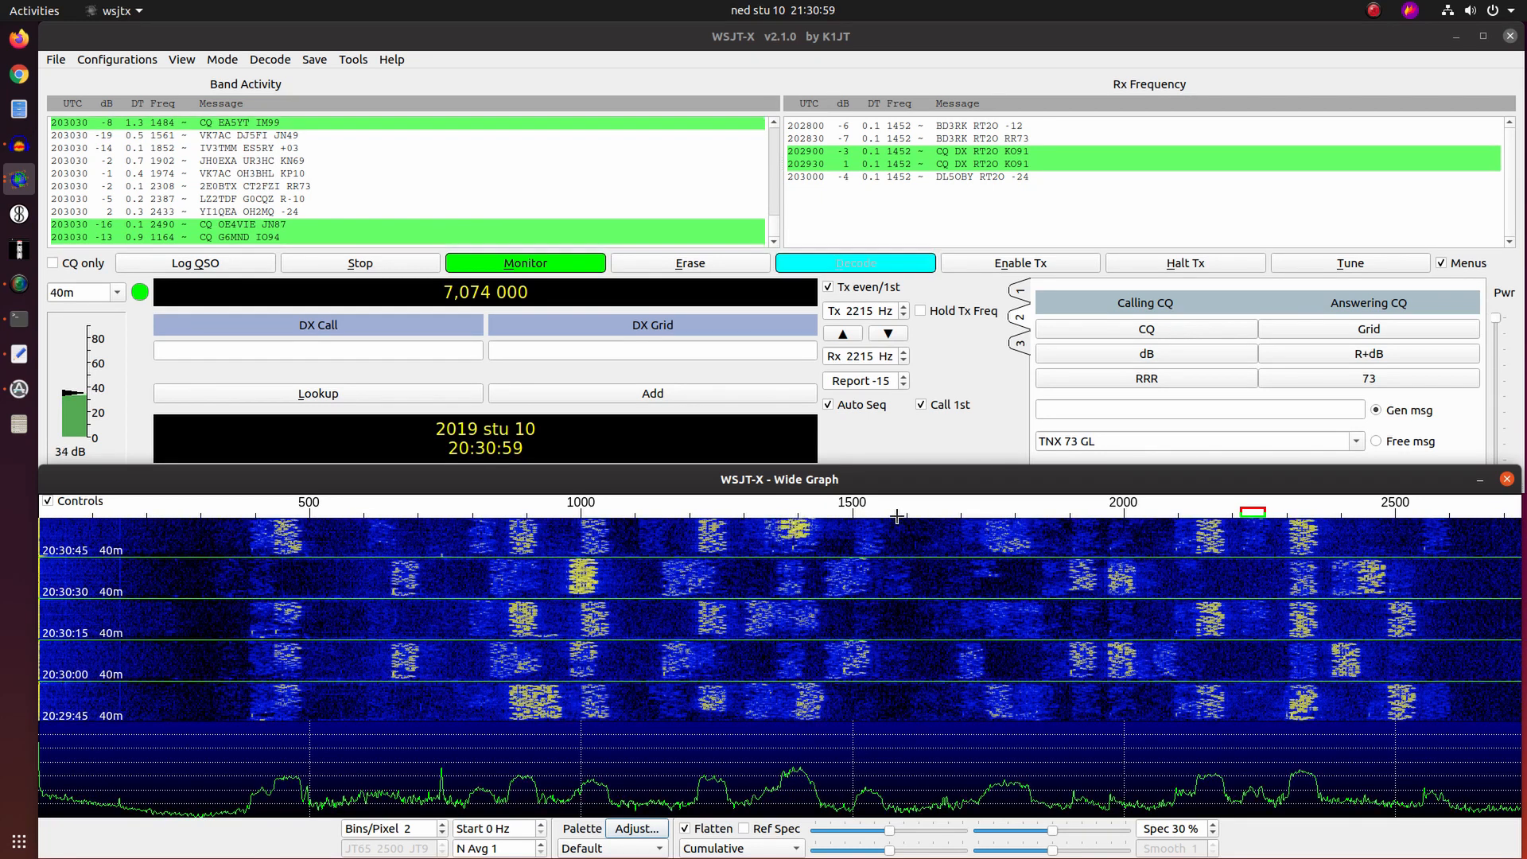